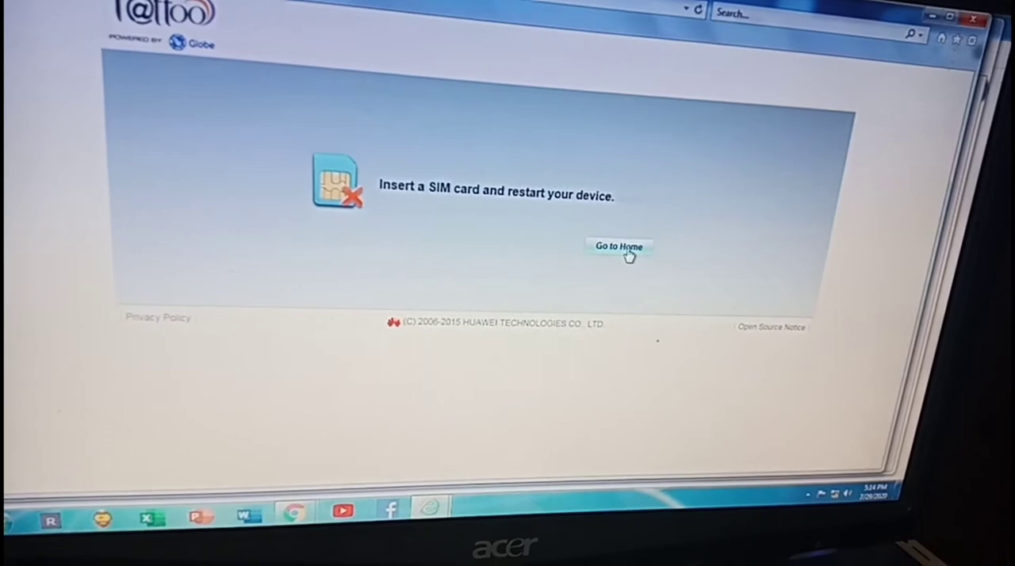
Leave the 'Insert a SIM card' page via 'Go to Home'.
click(618, 247)
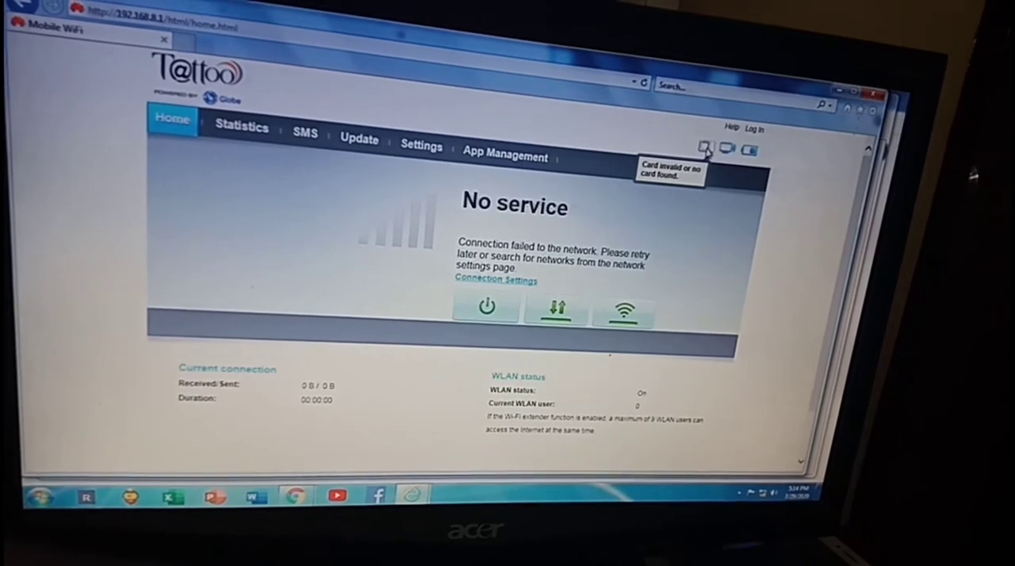
Log in to the pocket WiFi admin with user name admin and its password.
click(756, 128)
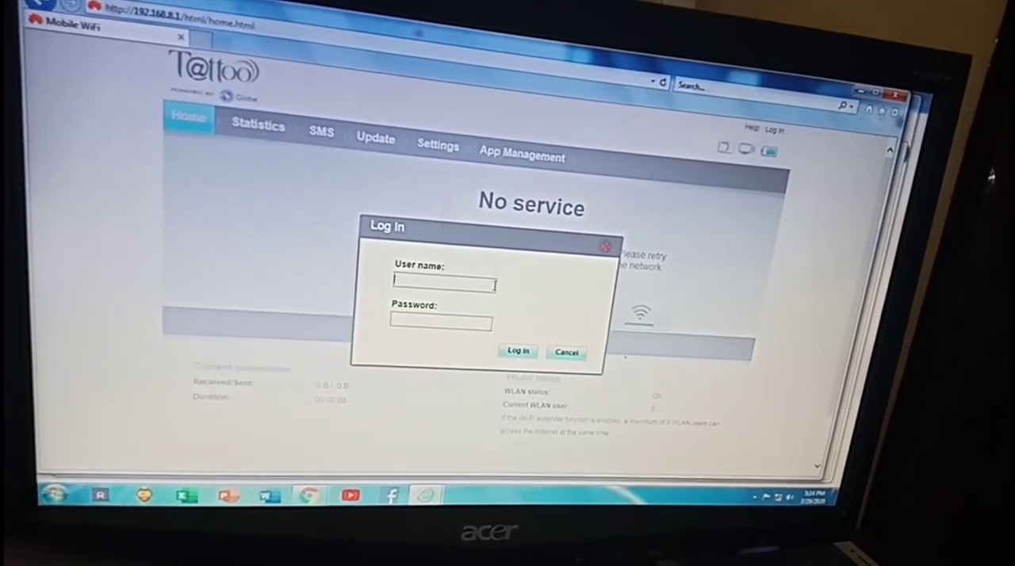
text(admin)
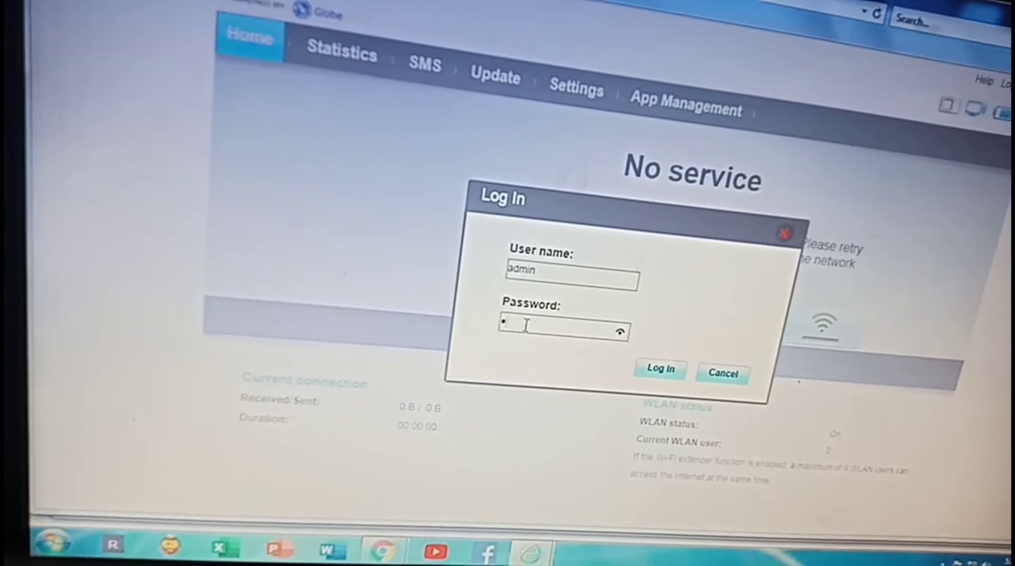
text(•••••)
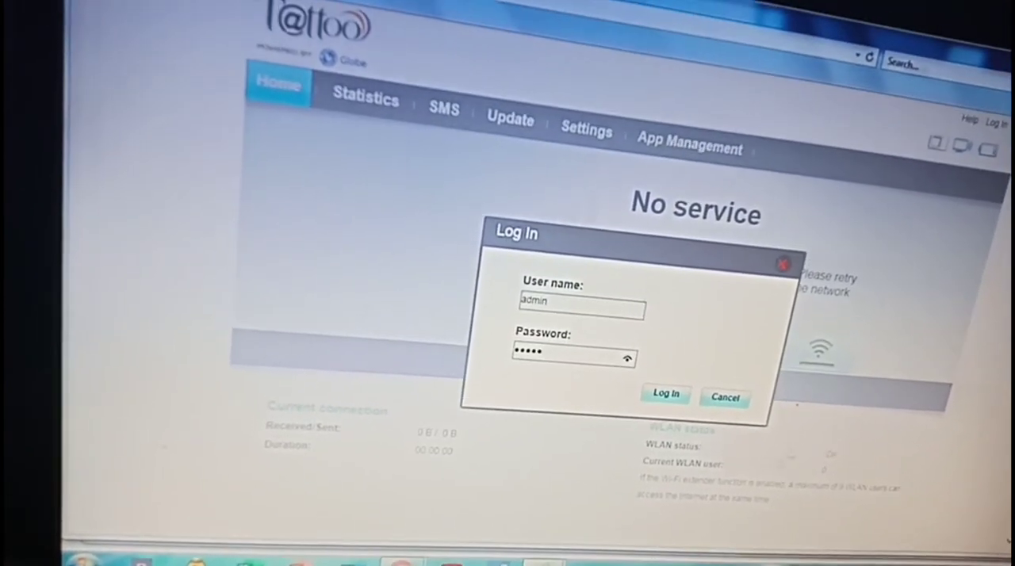
click(665, 393)
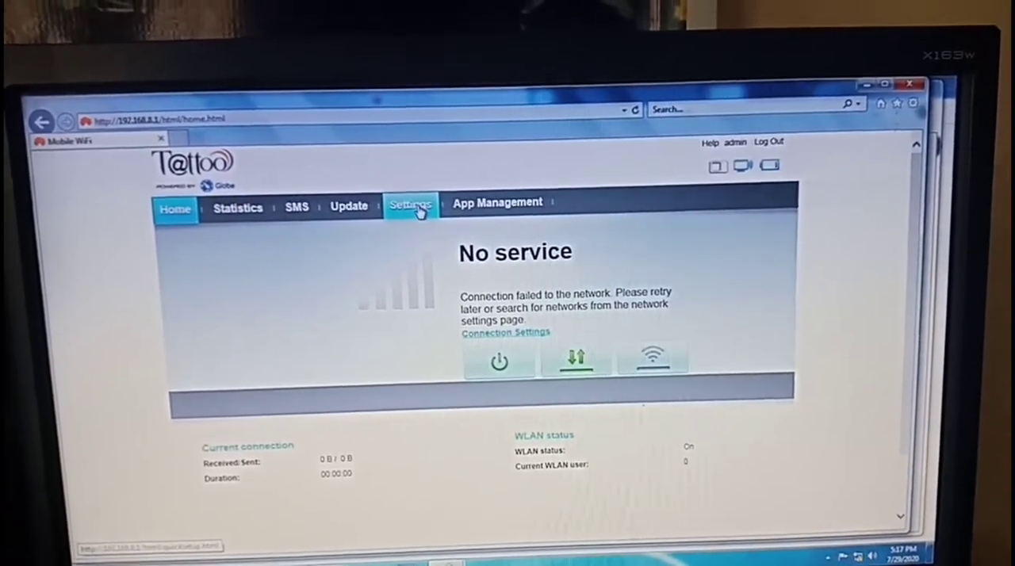
Go to Settings and select Wi-Fi Extender in the sidebar.
click(411, 204)
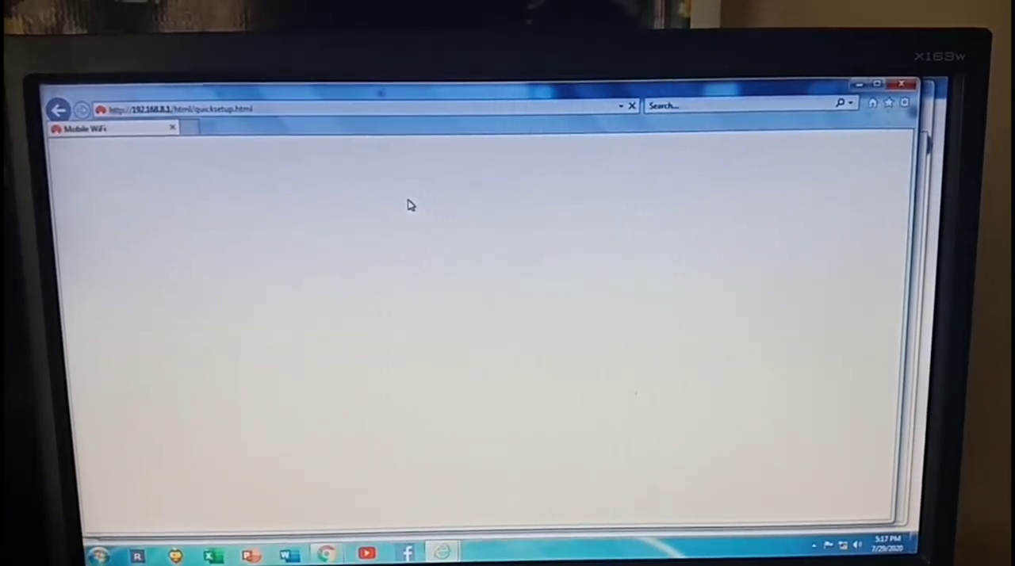
click(415, 195)
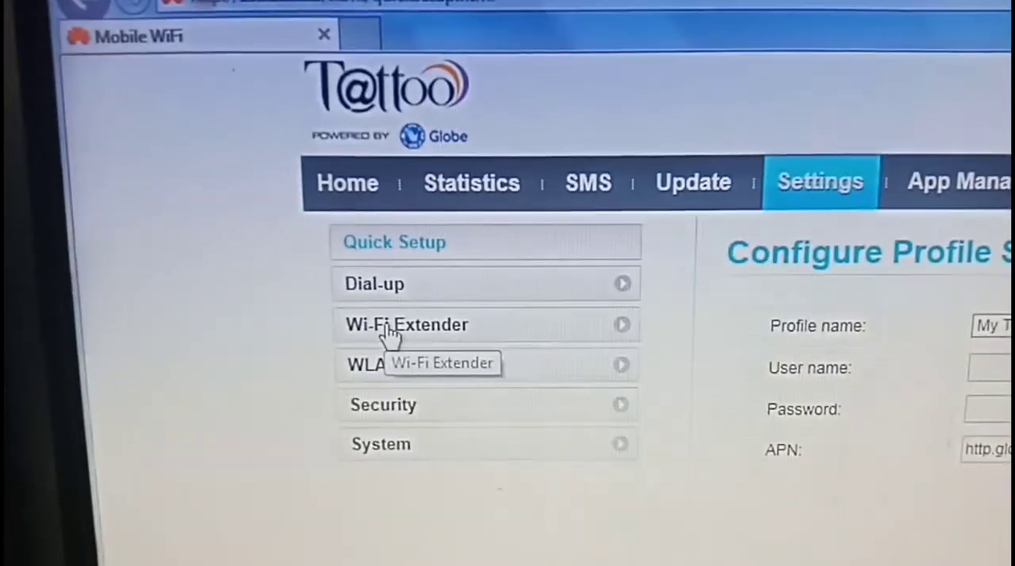
click(407, 324)
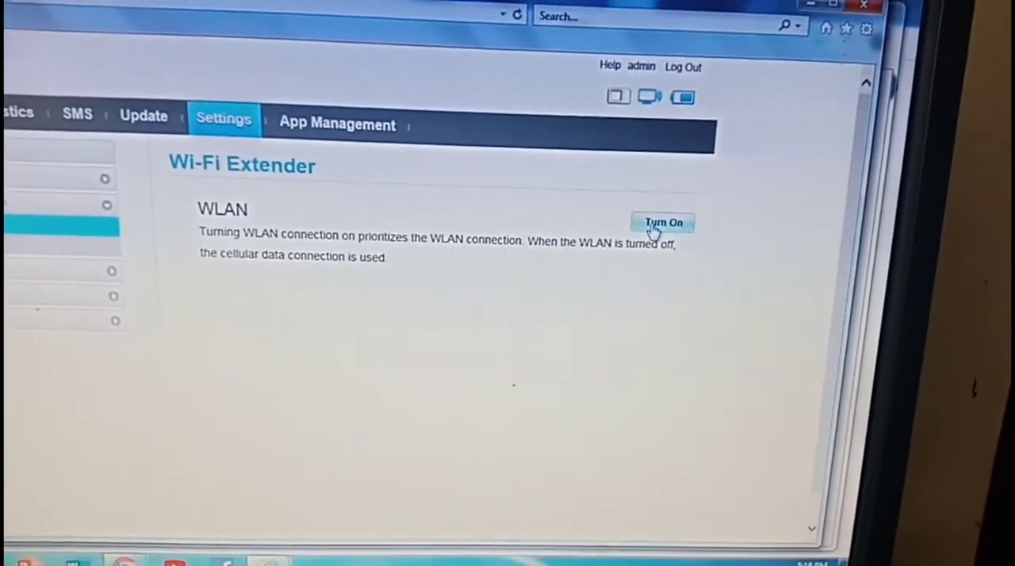
Turn on the Wi-Fi Extender WLAN to list nearby networks.
click(663, 222)
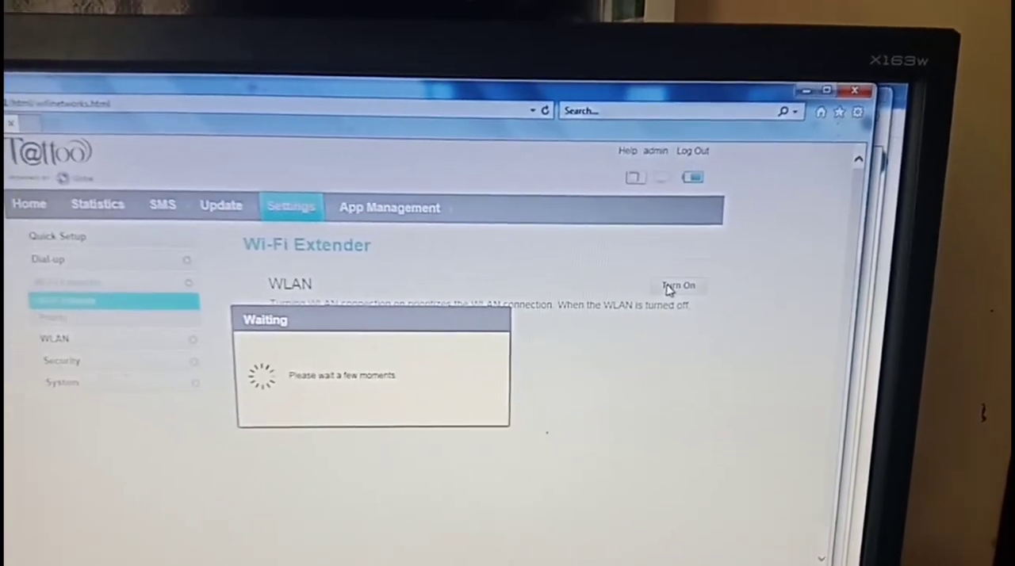
click(678, 286)
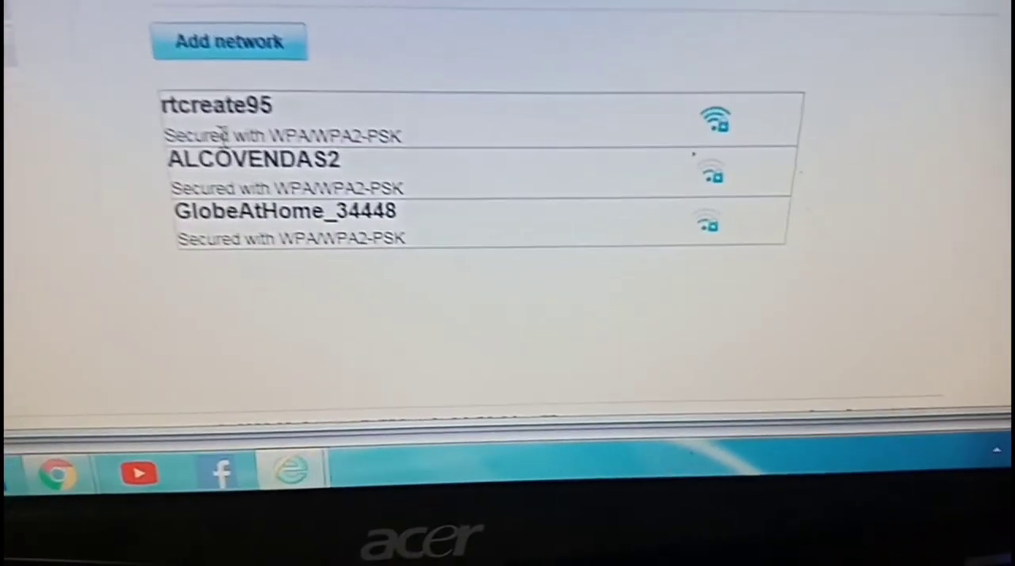
Connect the extender to rtcreate95, re-entering its password after the rejection prompt.
click(214, 105)
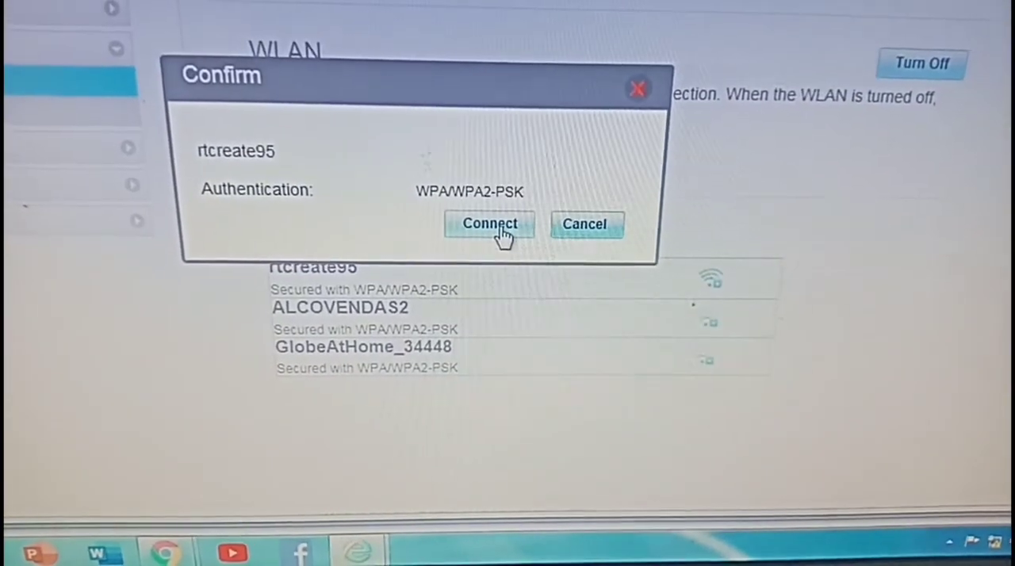
click(490, 224)
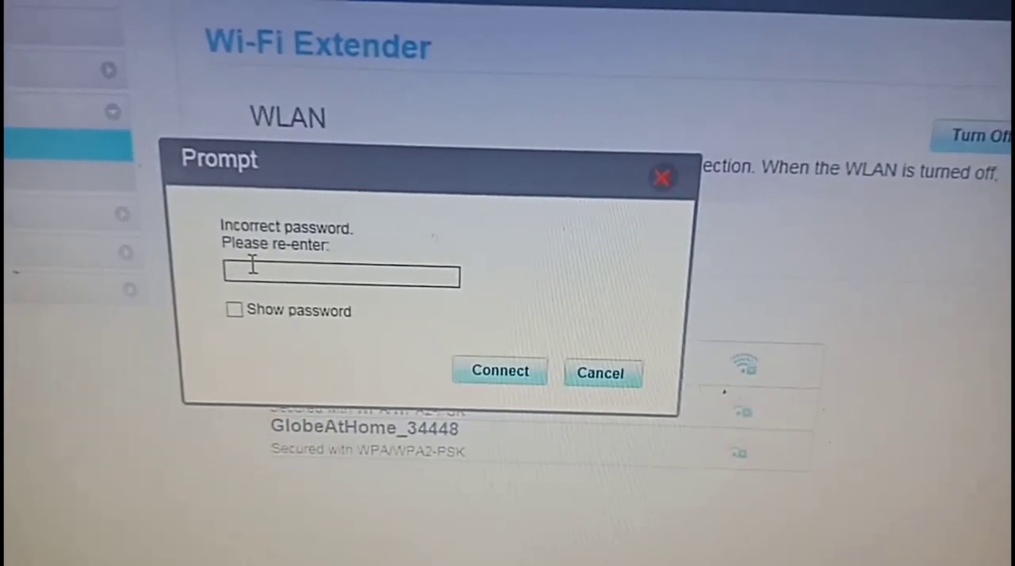
text(••)
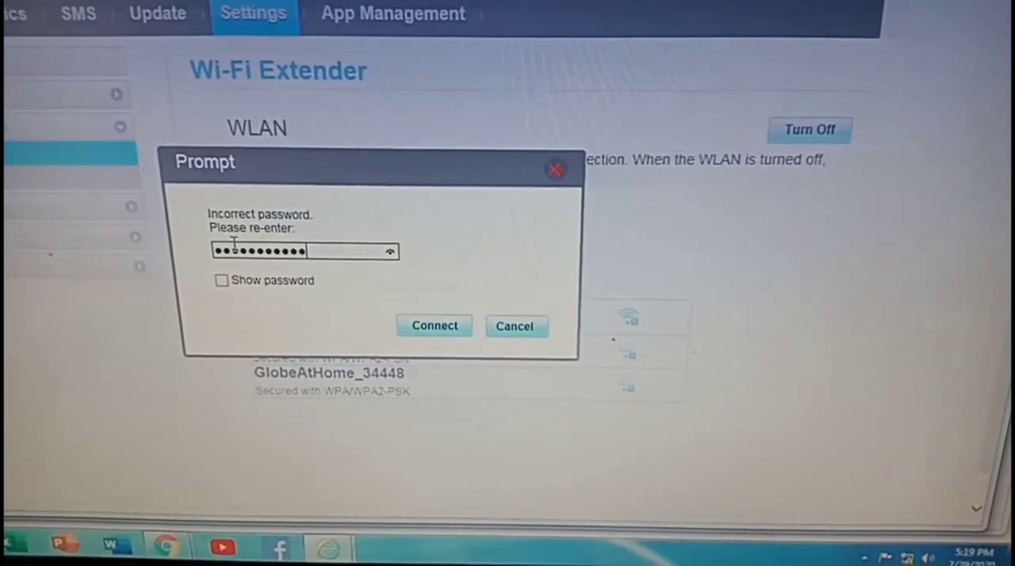
click(434, 326)
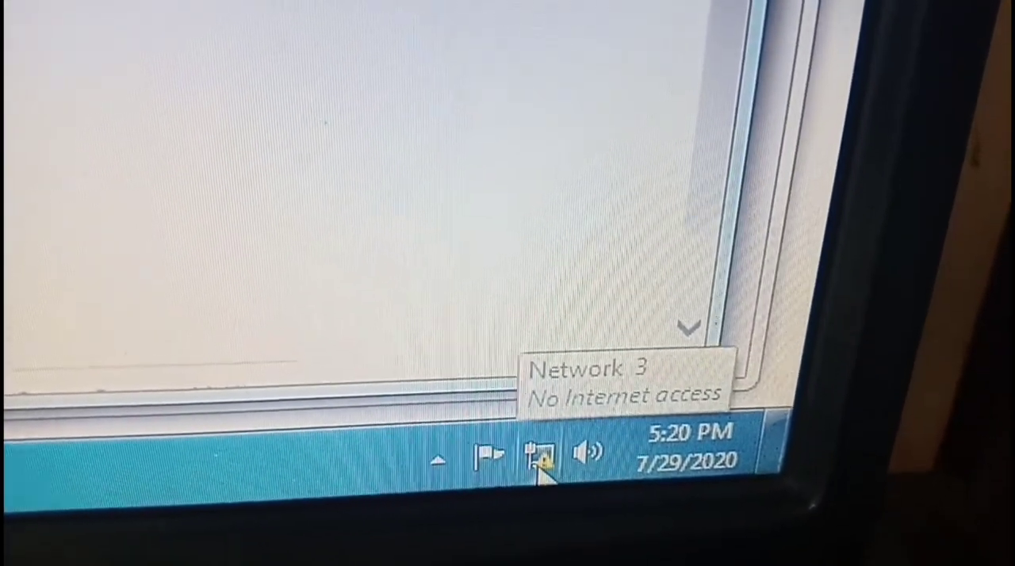
Check the computer's network status from the system tray icon.
click(539, 455)
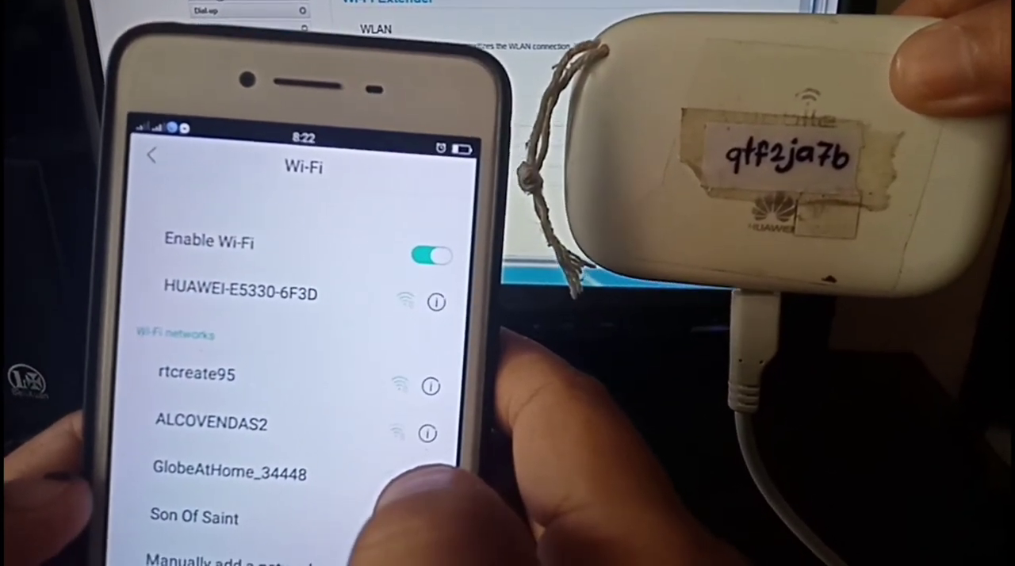
Join HUAWEI-E5330-6F3D on the phone and load the YouTube feed.
click(238, 292)
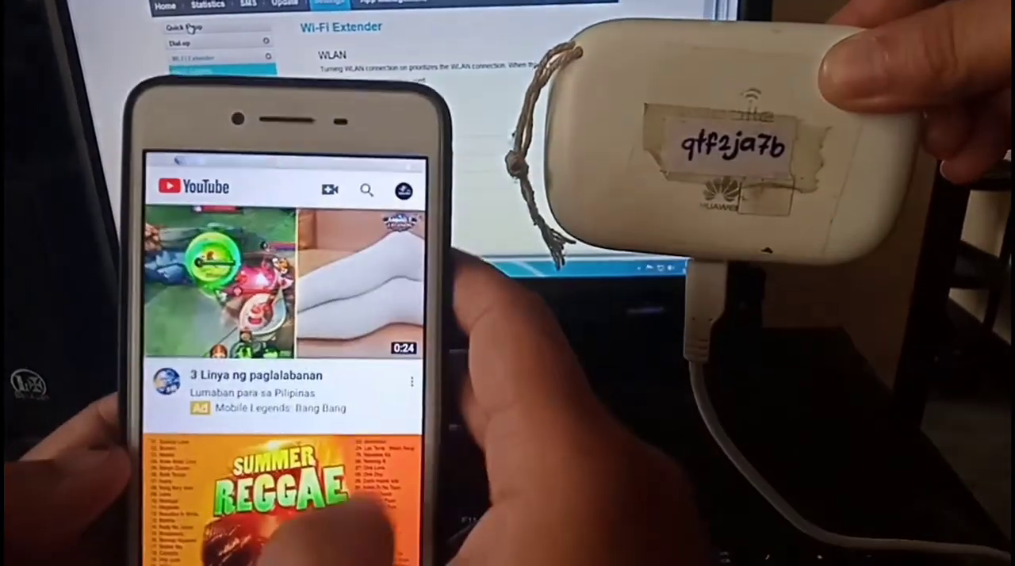
scroll(down, 3)
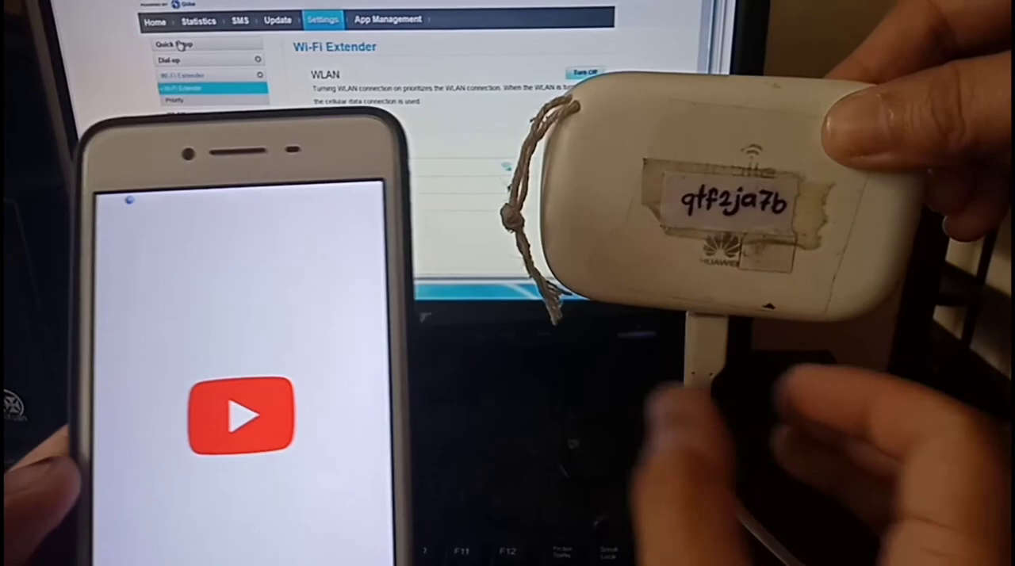
click(181, 87)
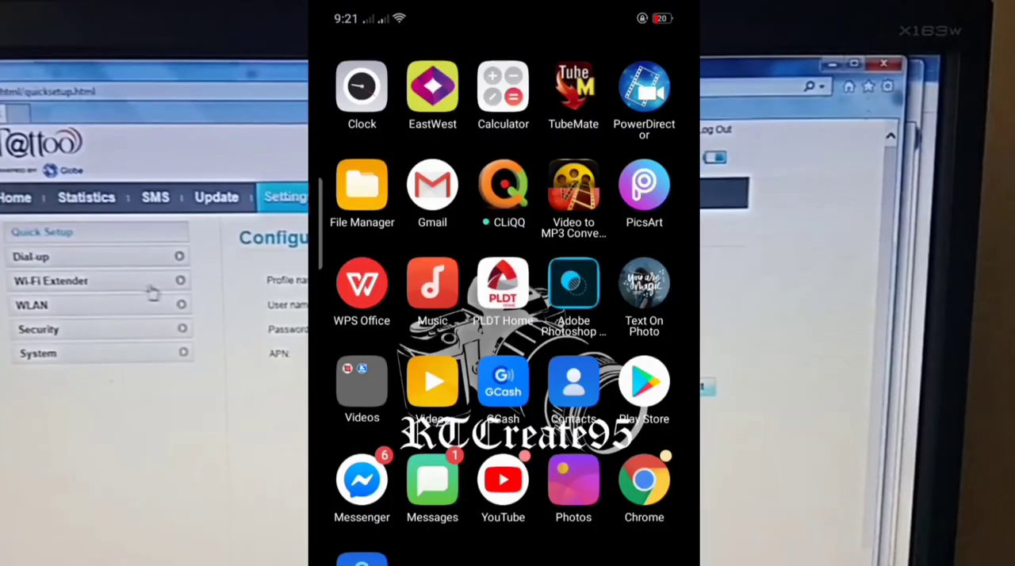
Load 192.168.8.1 in Chrome on the phone.
click(643, 484)
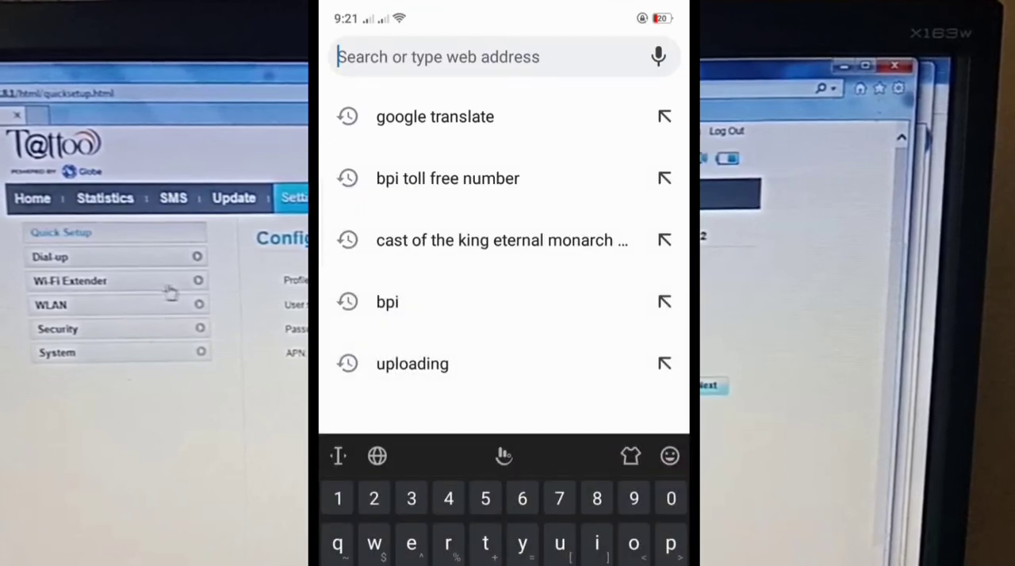
text(192.168.8.1)
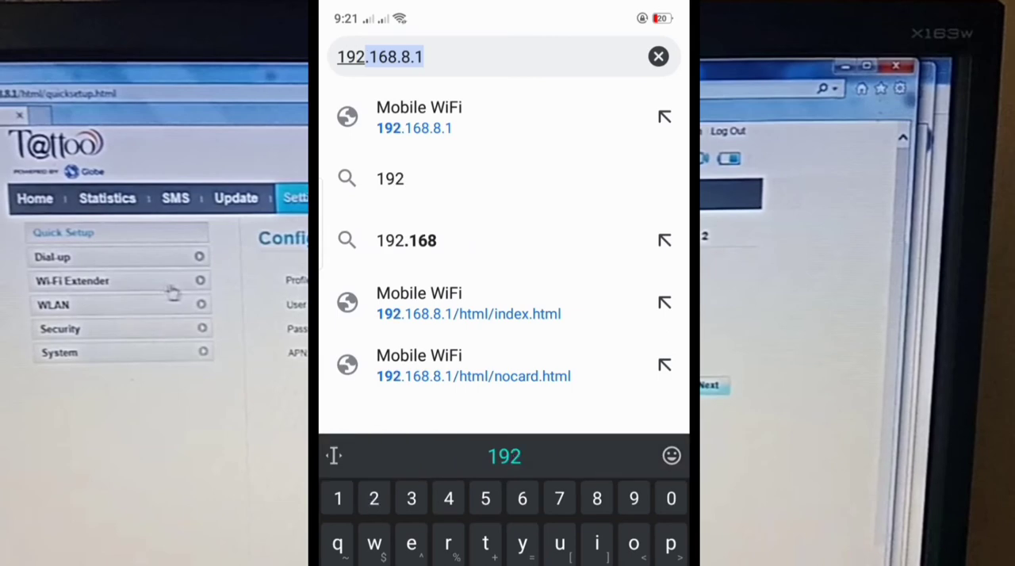
click(522, 498)
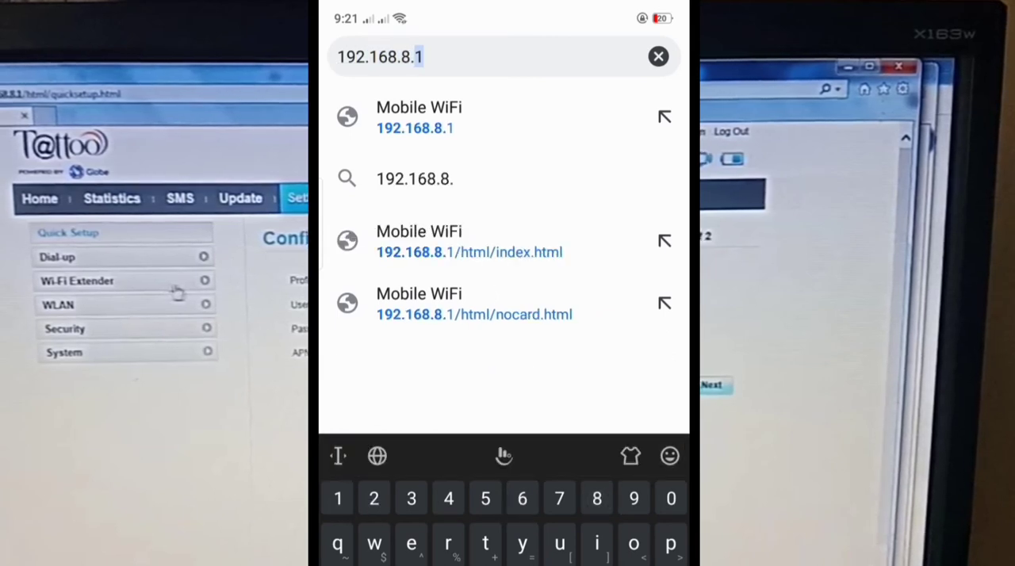
click(415, 117)
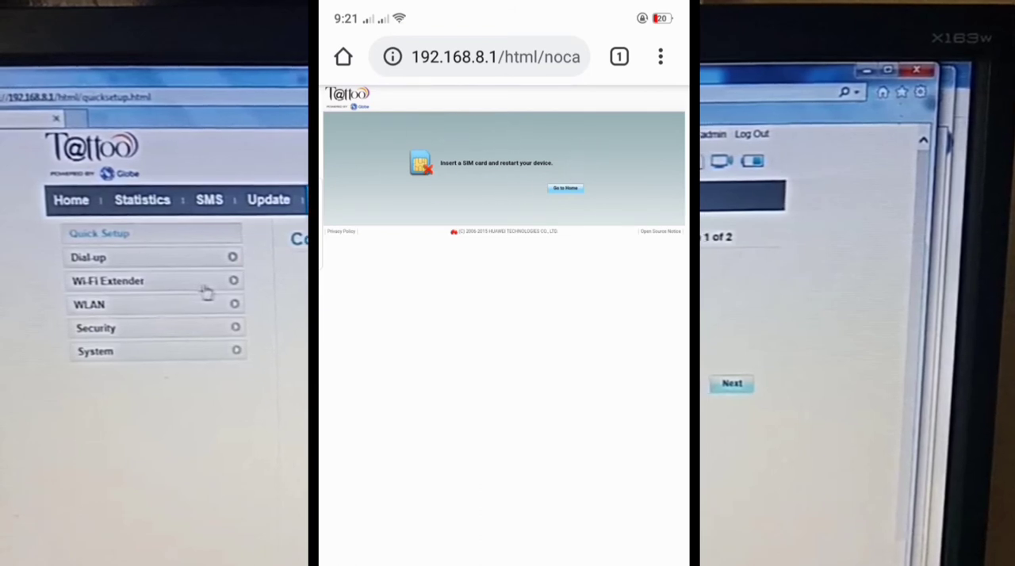
Tap 'Go to Home' on the SIM card notice.
click(566, 188)
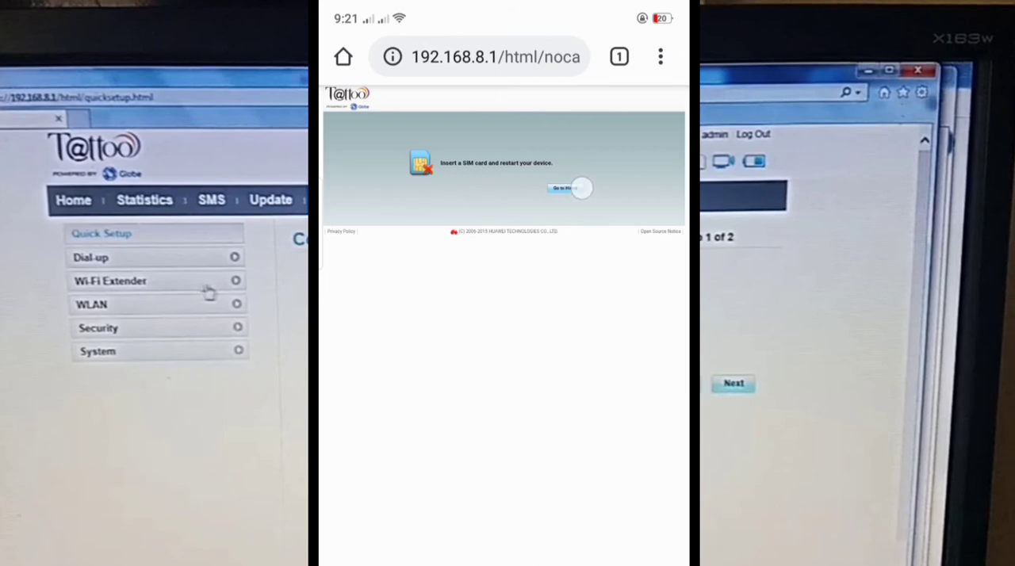
click(566, 188)
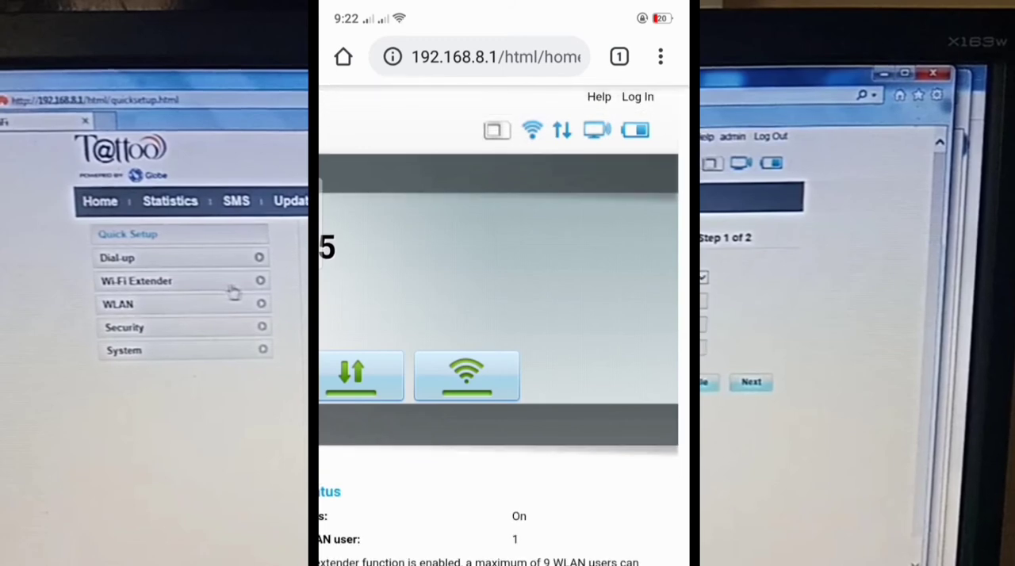
Sign in on the phone as admin with the password.
click(638, 96)
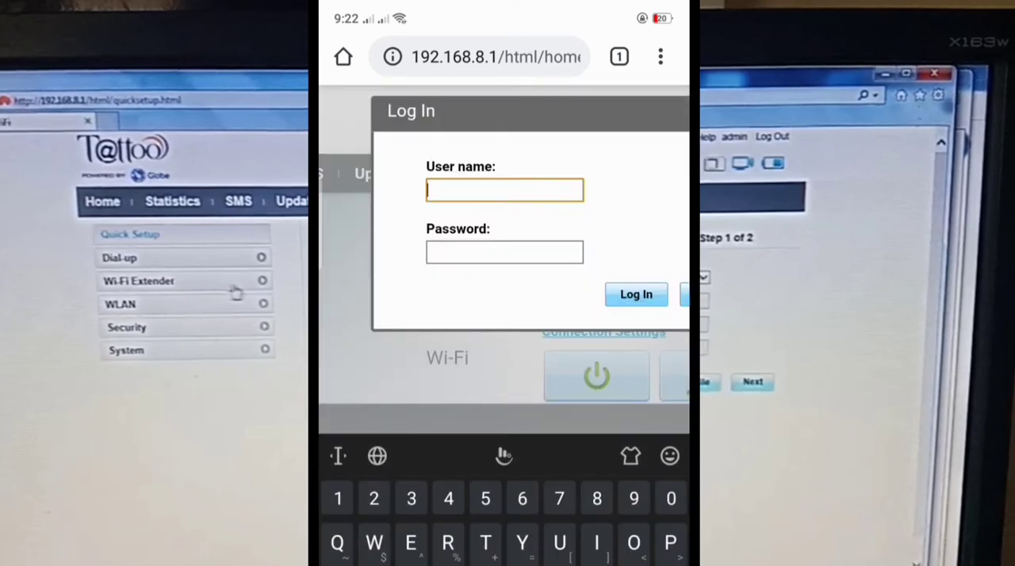
text(a)
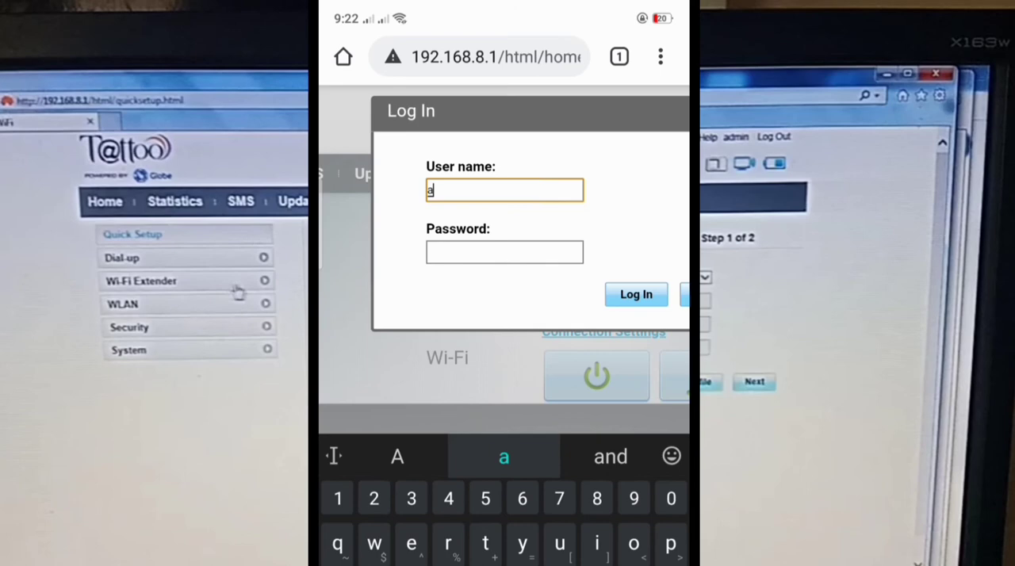
text(dmin)
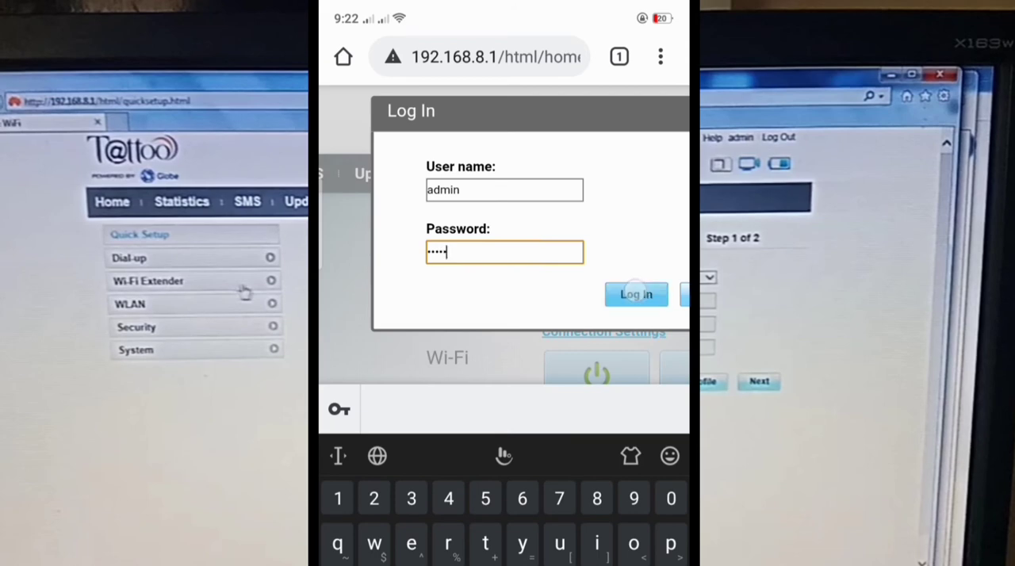
click(636, 294)
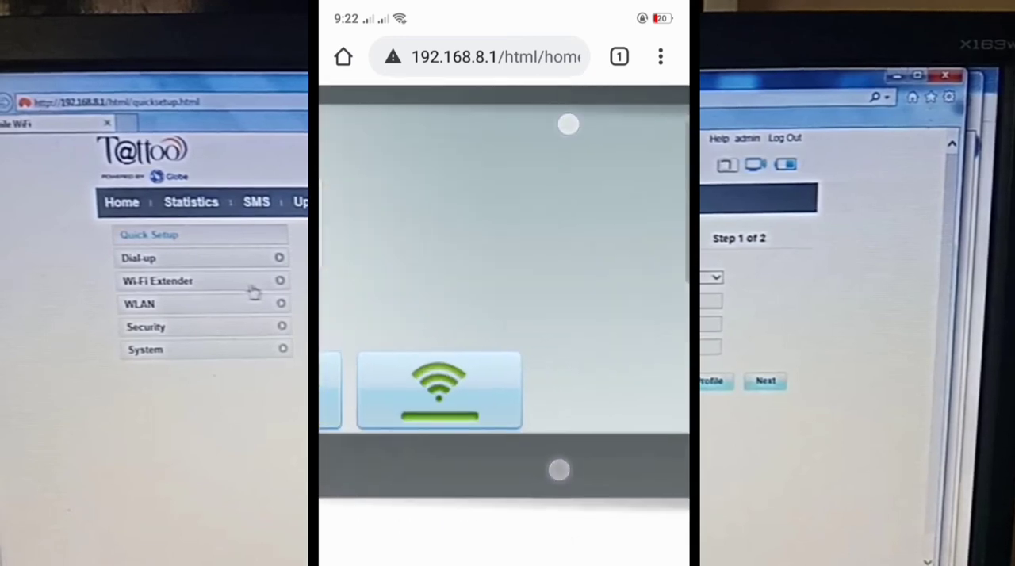
Expand the Wi-Fi Extender group in the Settings sidebar and open its Wi-Fi Extender page.
scroll(down, 3)
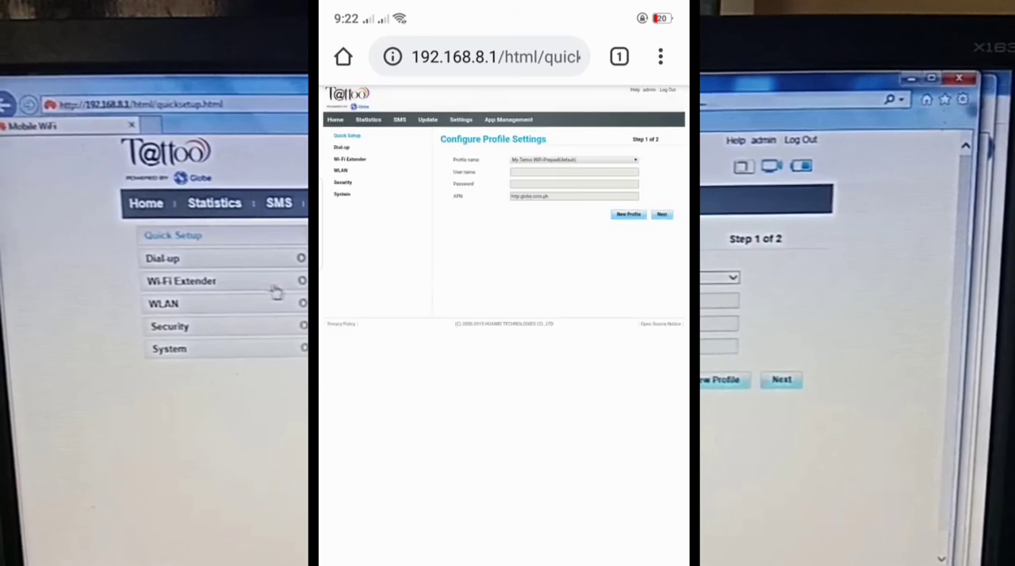
click(461, 119)
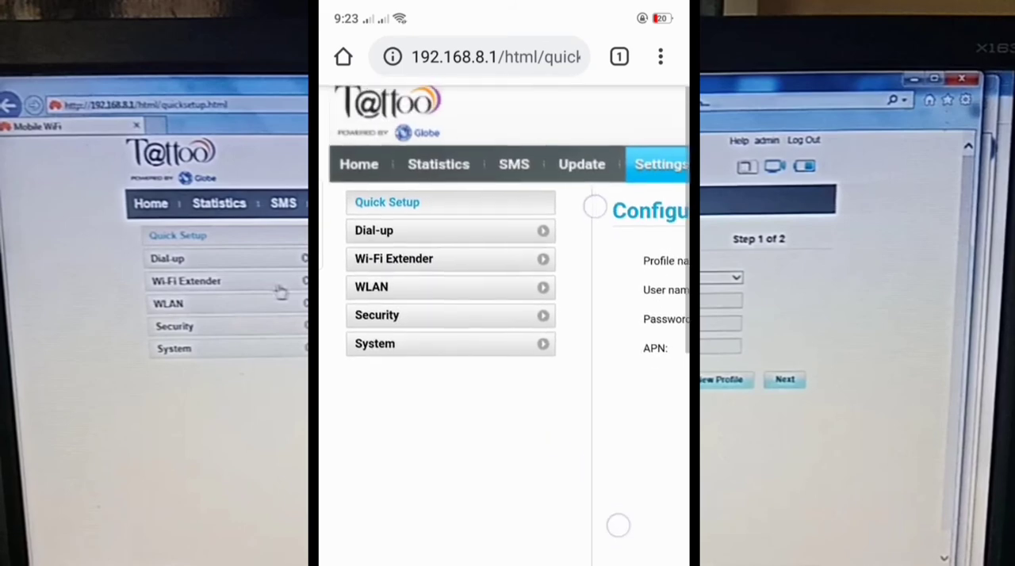
click(393, 259)
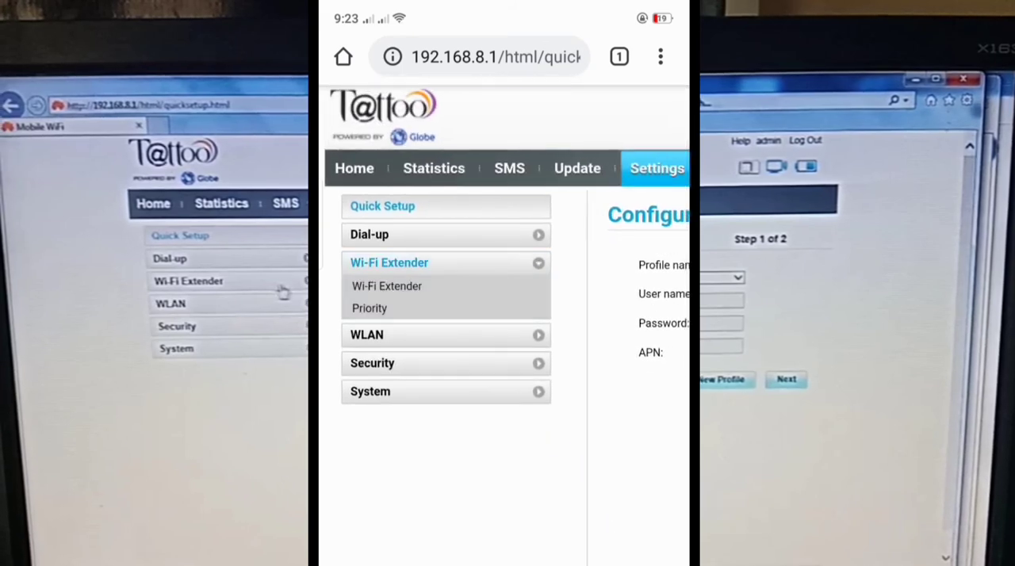
click(387, 286)
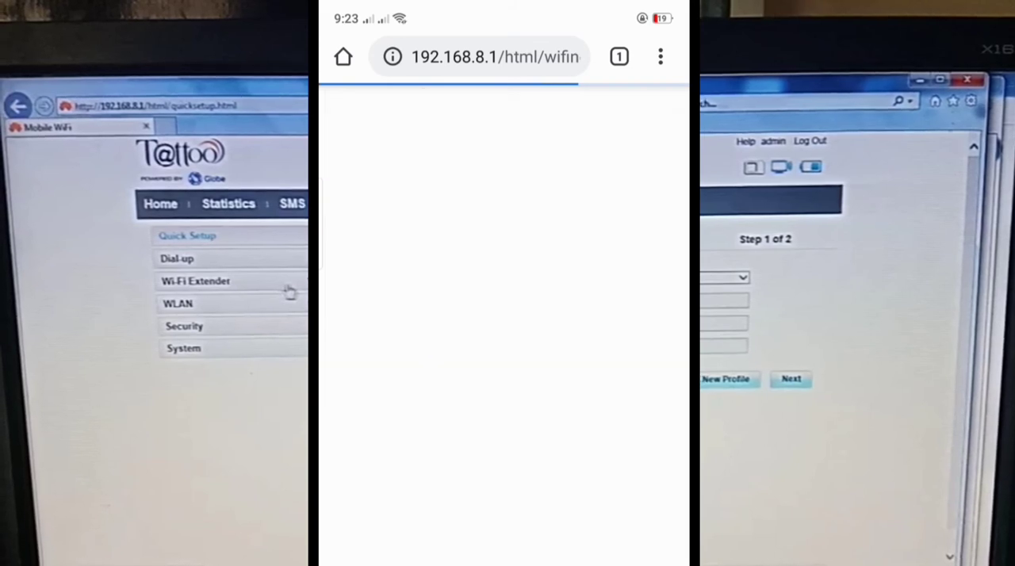
Confirm rtcreate95 shows Connected on the Wi-Fi Extender page, then return to the home page.
click(350, 158)
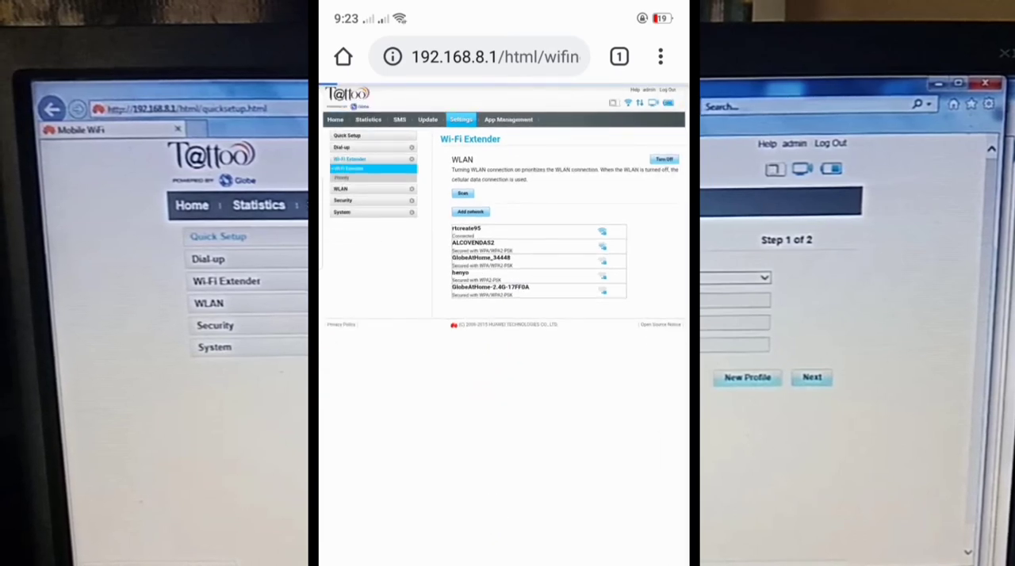
click(335, 119)
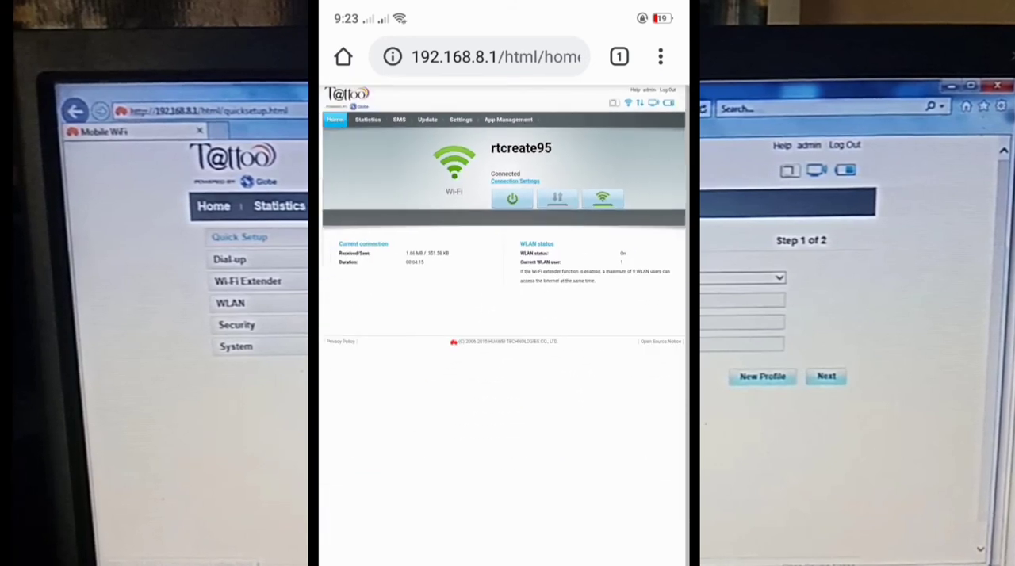
Scroll the admin home page to view the extender's active connection status.
scroll(down, 3)
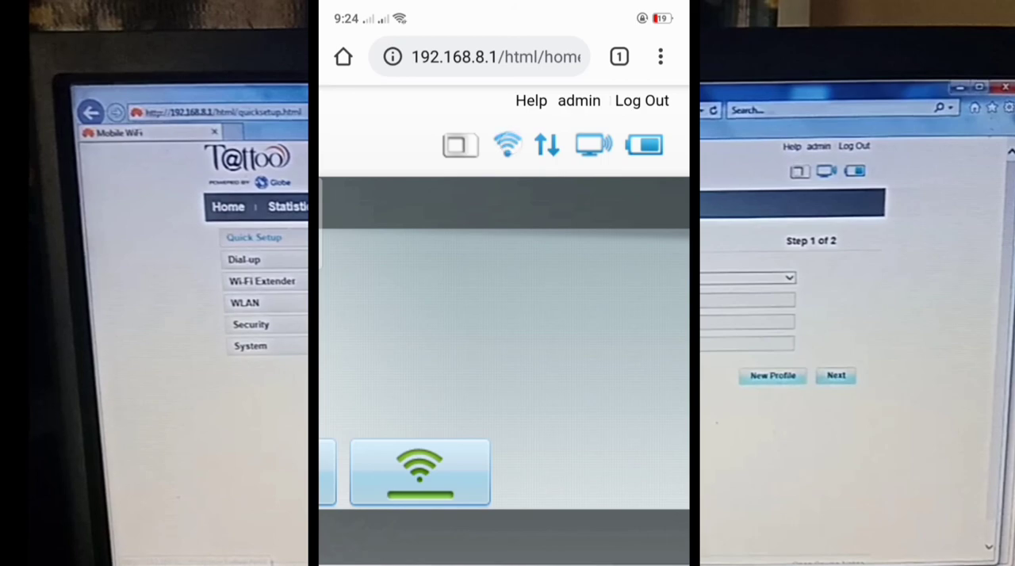
mouse_move(508, 145)
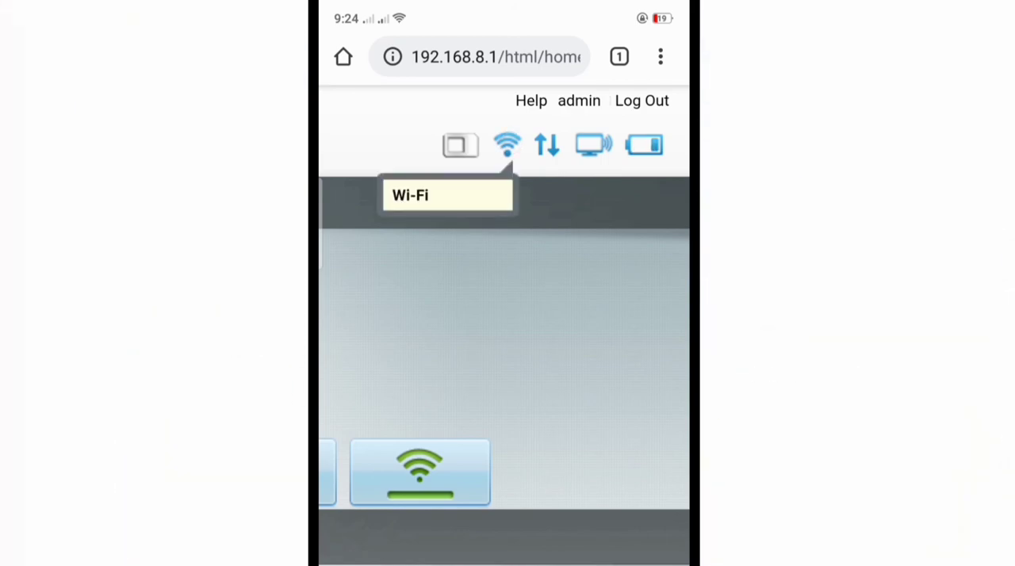